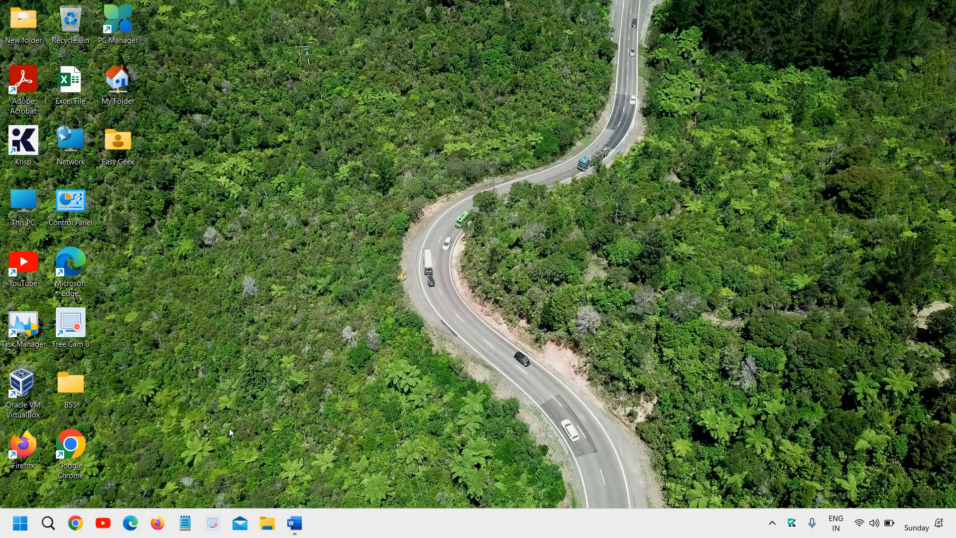
mouse_move(440, 292)
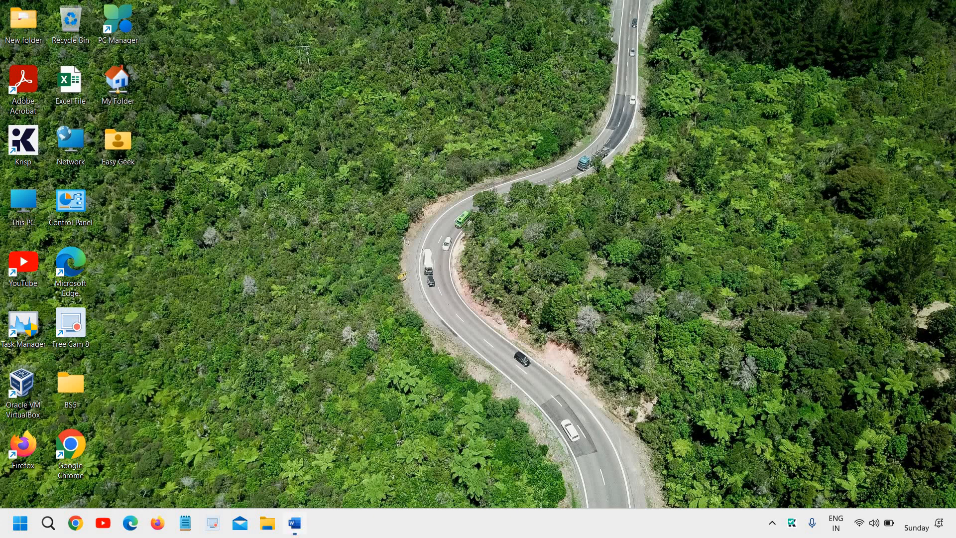
- Select the scanned signature and the EasyTechGeek name beneath it at the letter's end
click(293, 523)
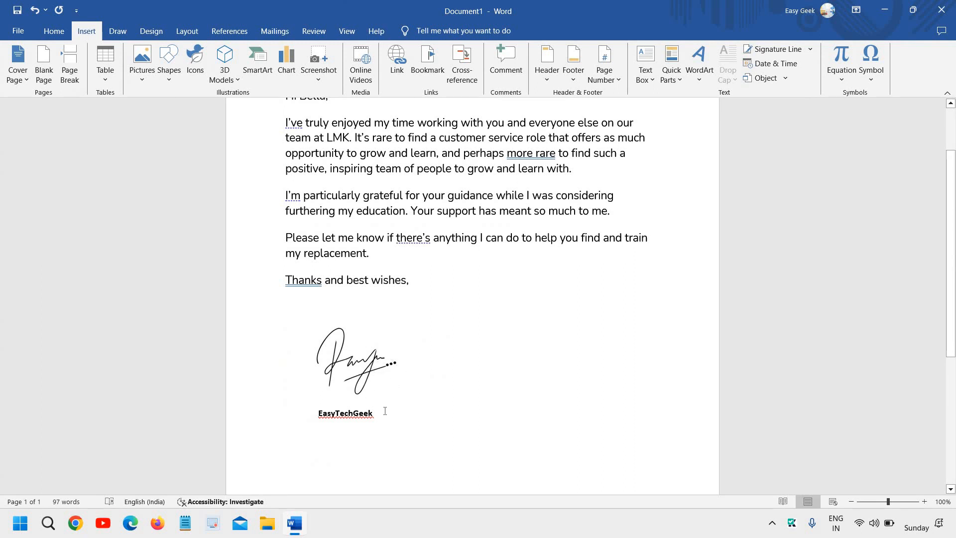
mouse_move(392, 412)
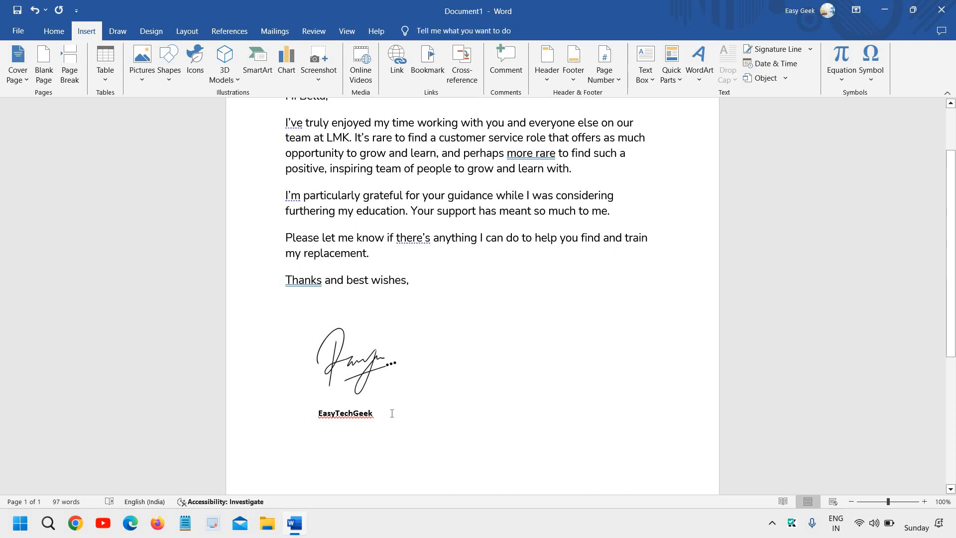
click(356, 360)
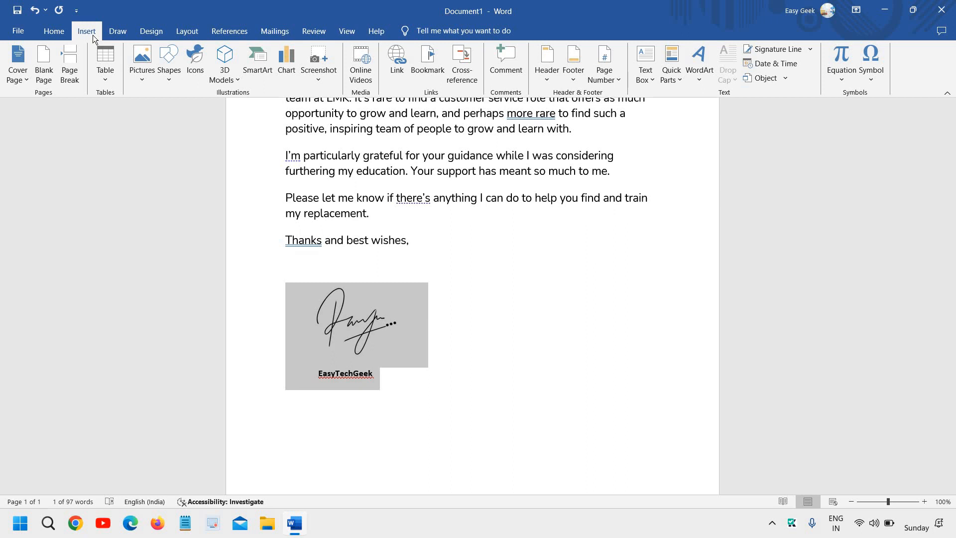
mouse_move(108, 39)
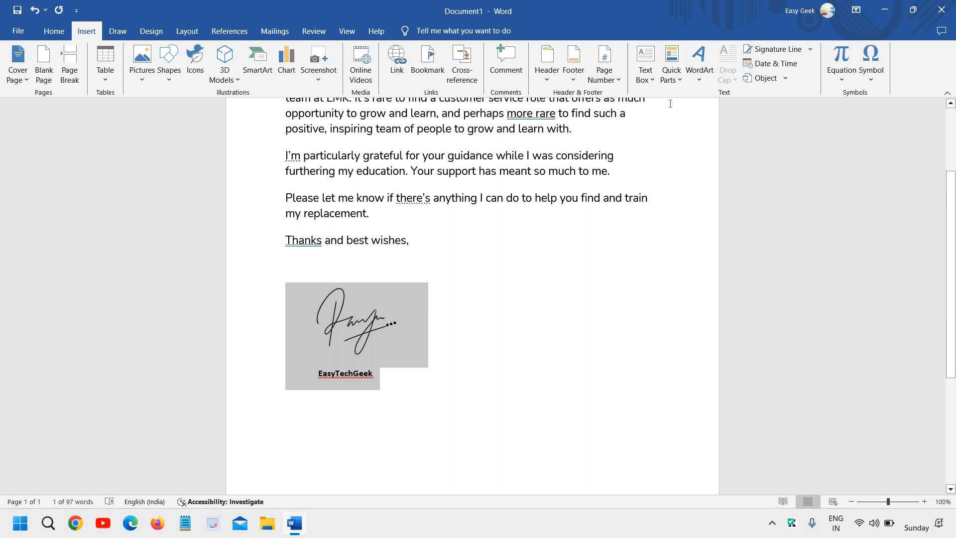
mouse_move(671, 108)
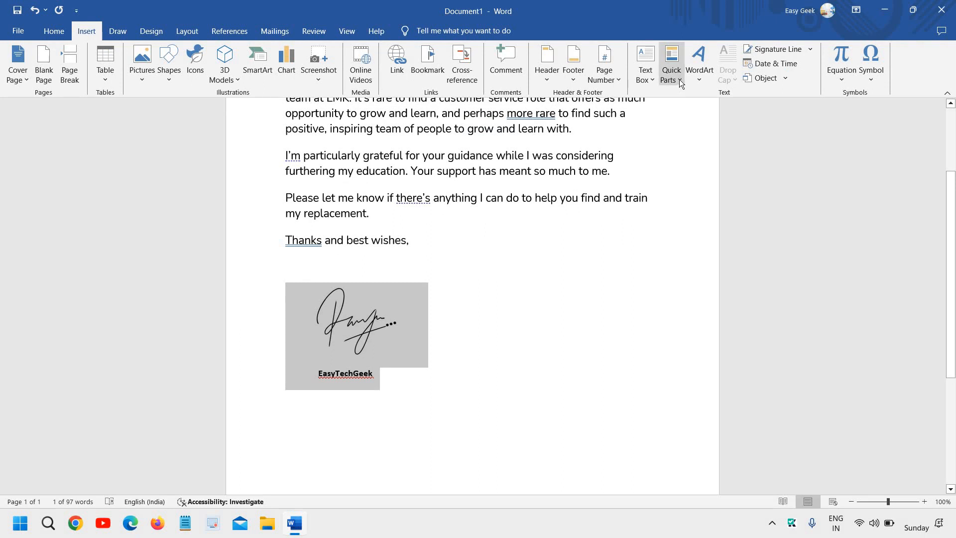
- Start saving the selection to the AutoText gallery via Quick Parts
click(670, 64)
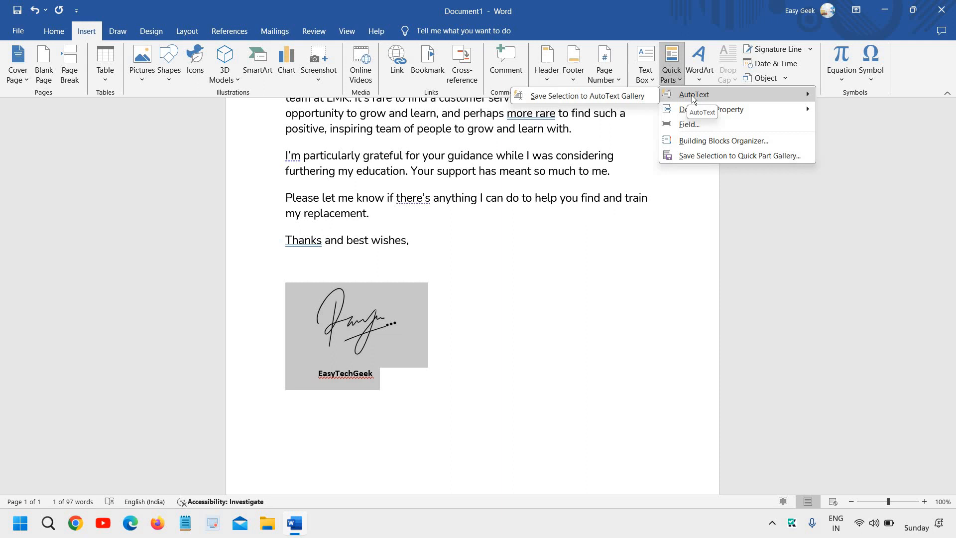
mouse_move(629, 98)
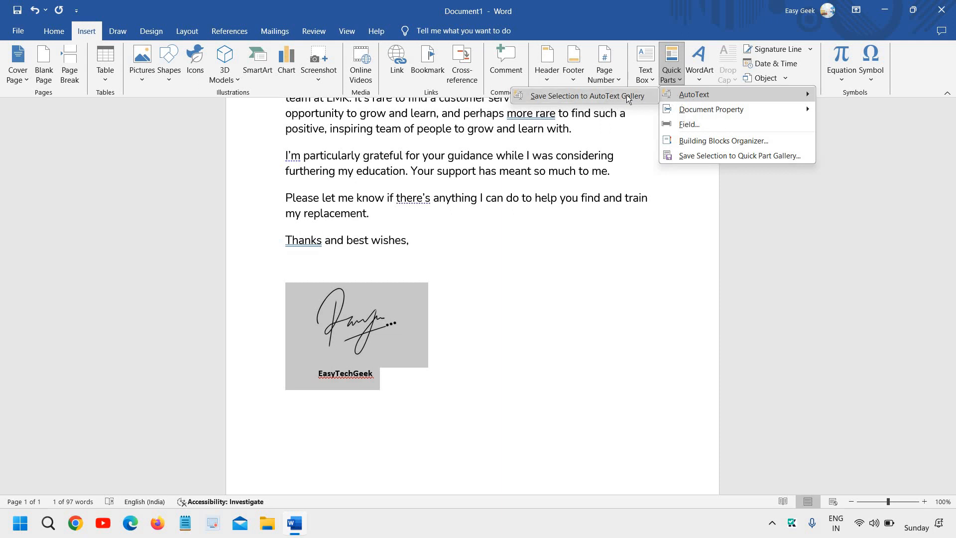
click(587, 96)
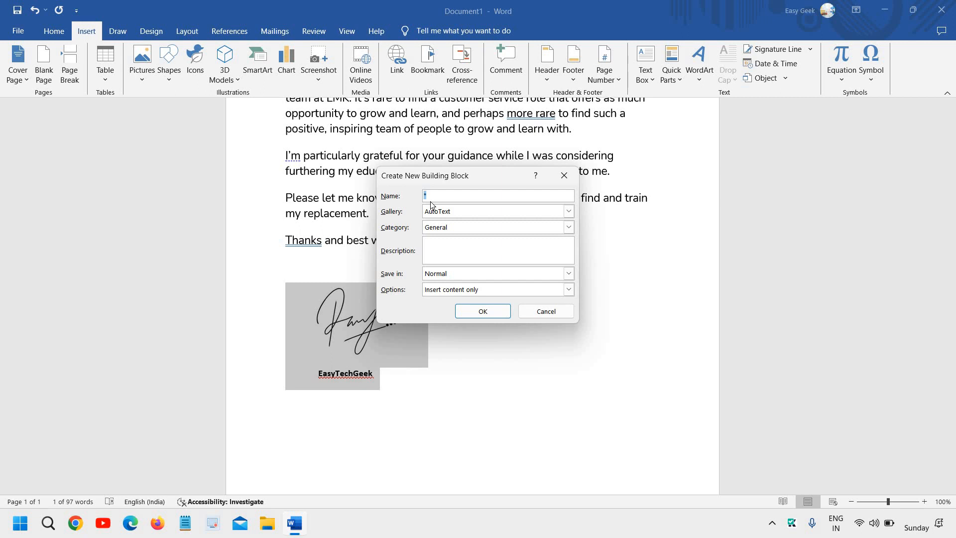
- Name the new AutoText building block 'Sign' and confirm it
text(Sig)
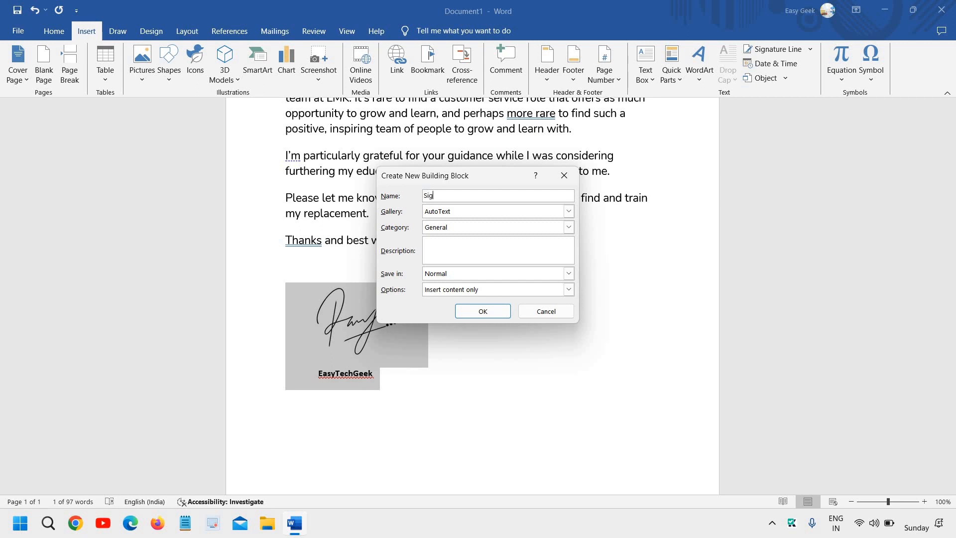
text(n)
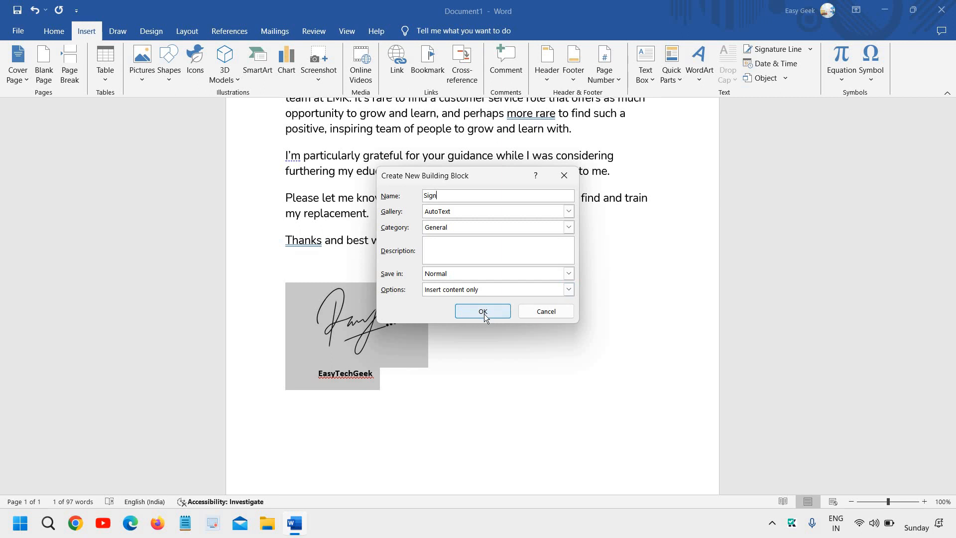
click(482, 311)
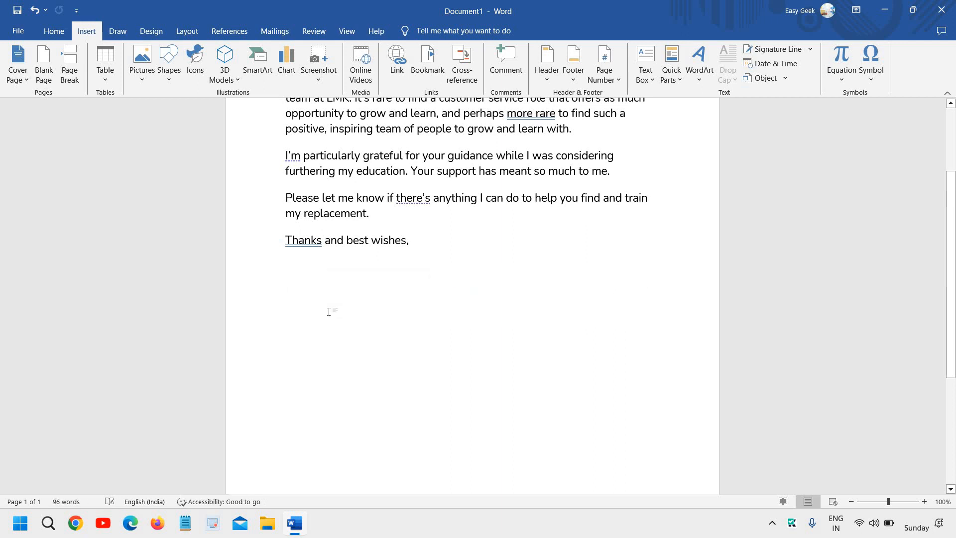
- Insert the Sign AutoText below 'Thanks and best wishes,' by typing 'sign'
click(285, 288)
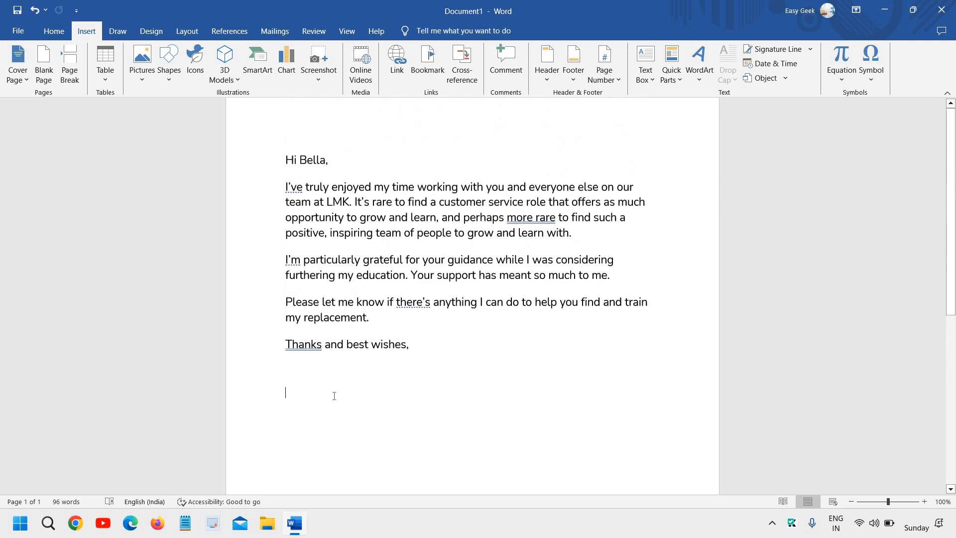
text(si)
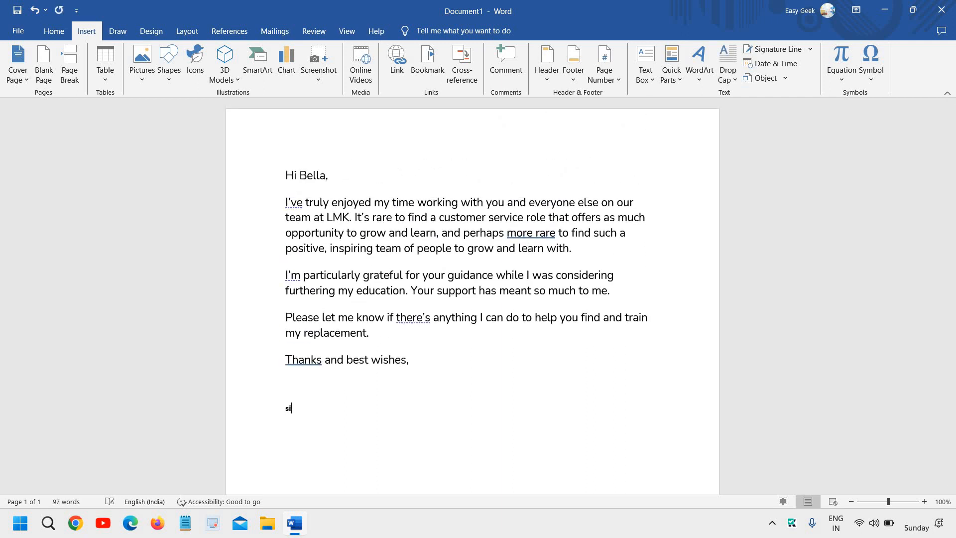
text(gn)
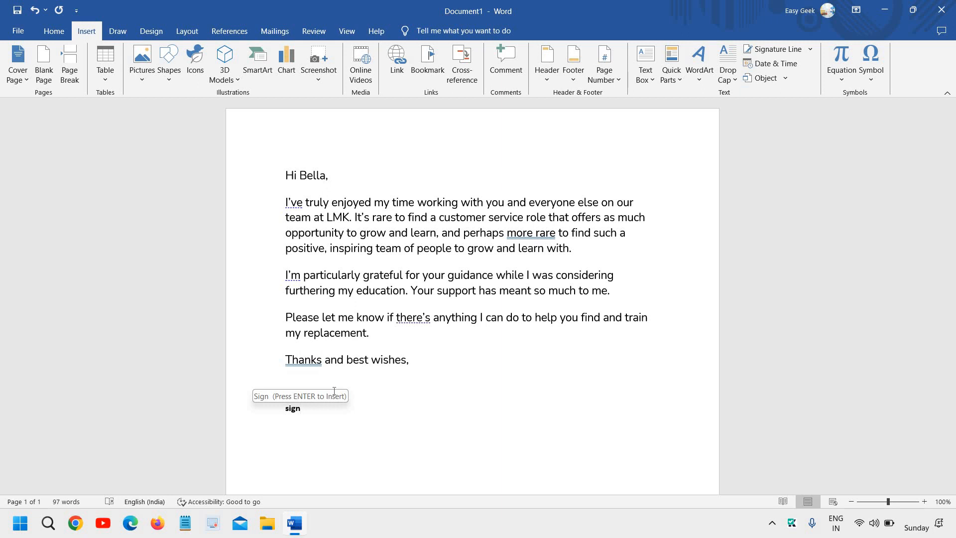
key(enter)
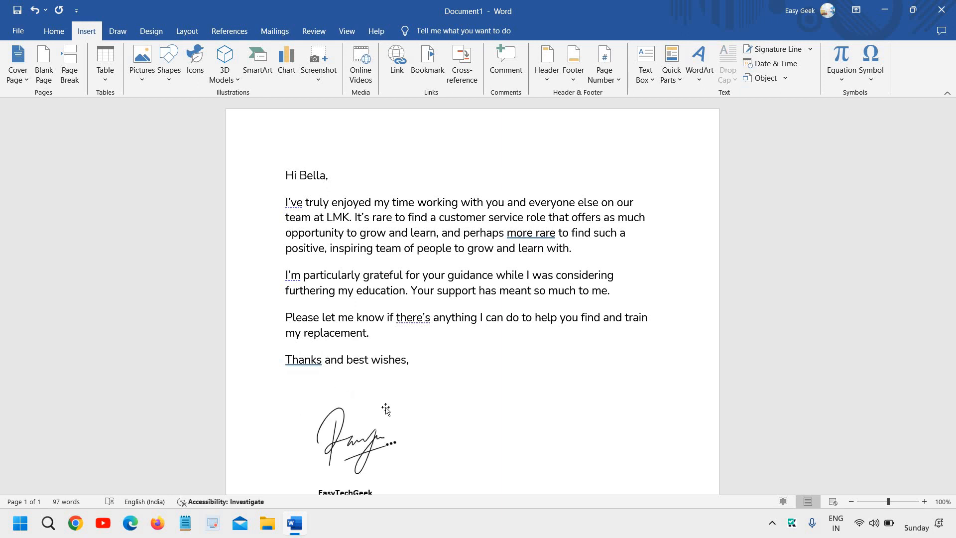
- Stack further copies of the Sign signature block beneath the first one
scroll(down, 3)
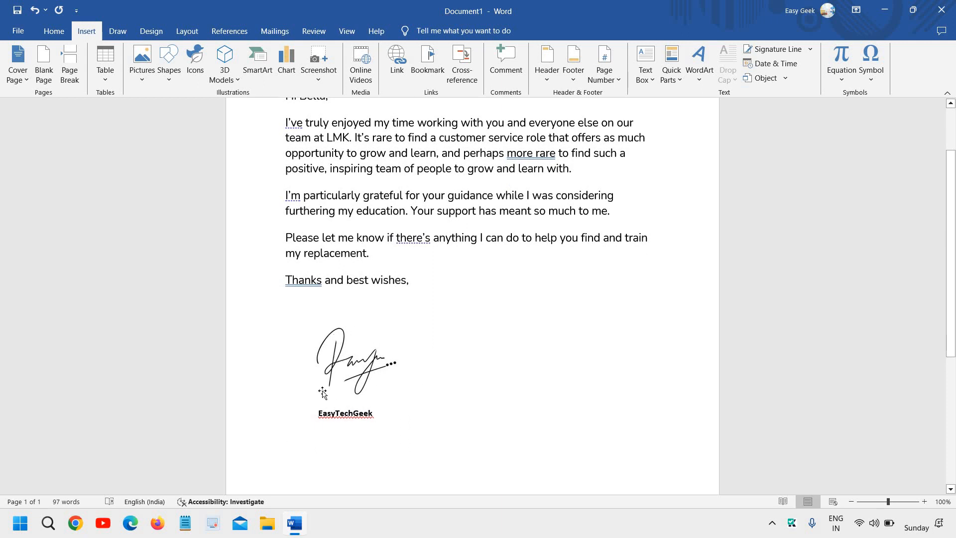
click(285, 435)
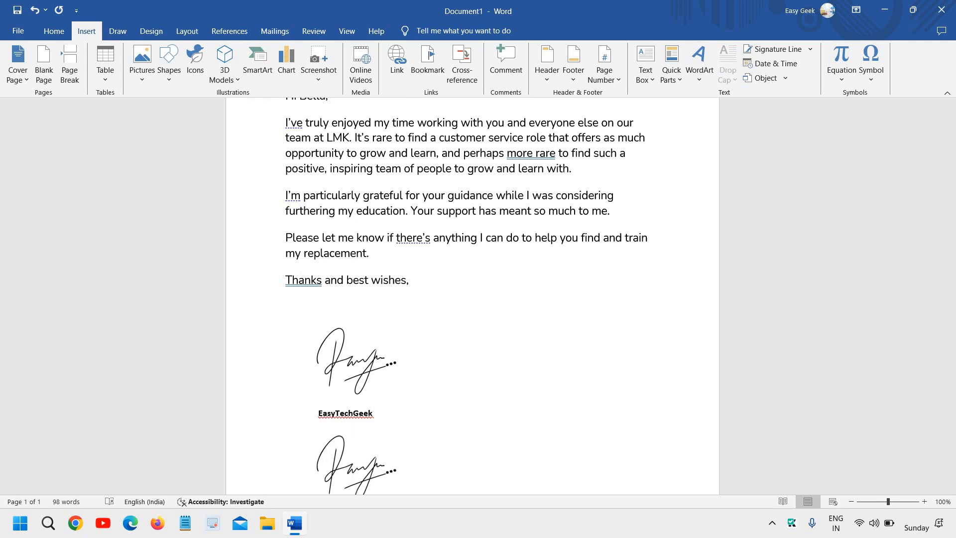
scroll(down, 3)
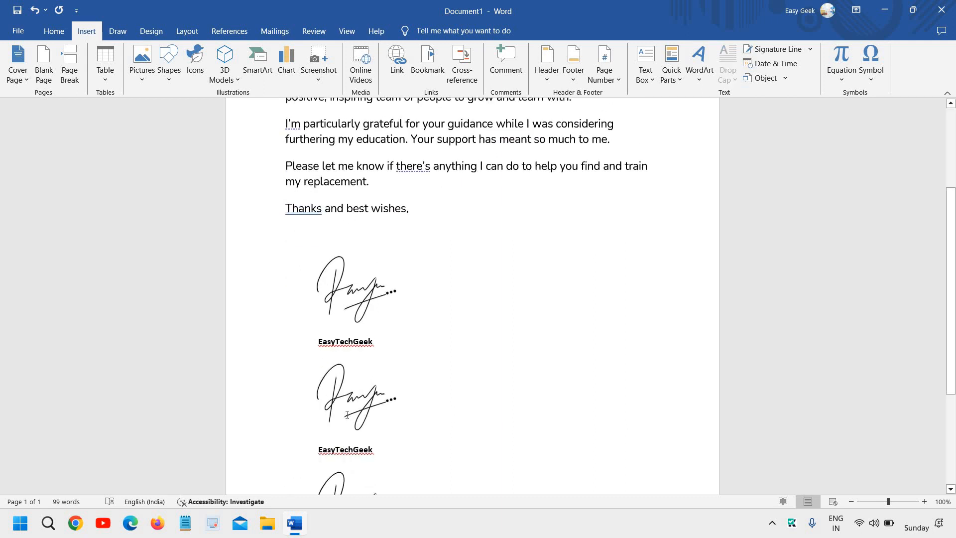
scroll(down, 3)
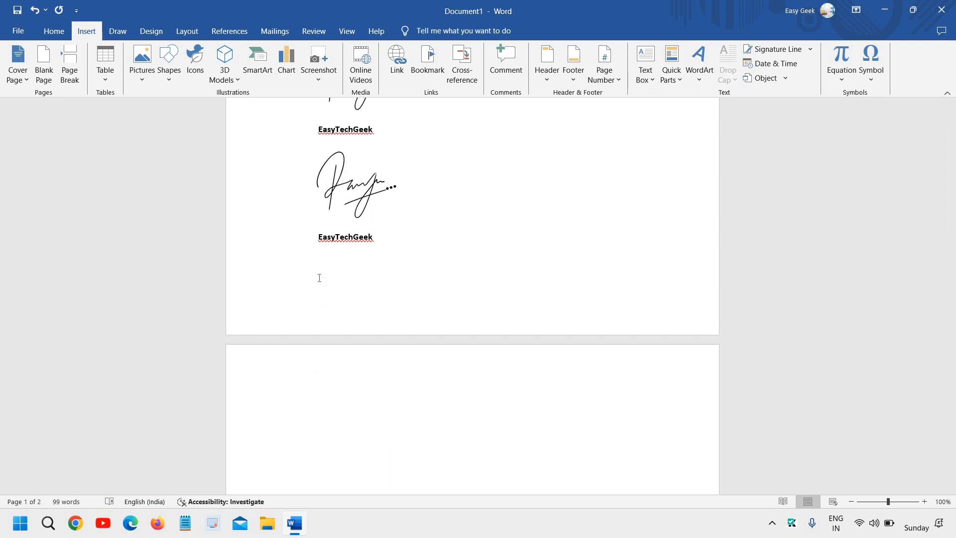
click(286, 259)
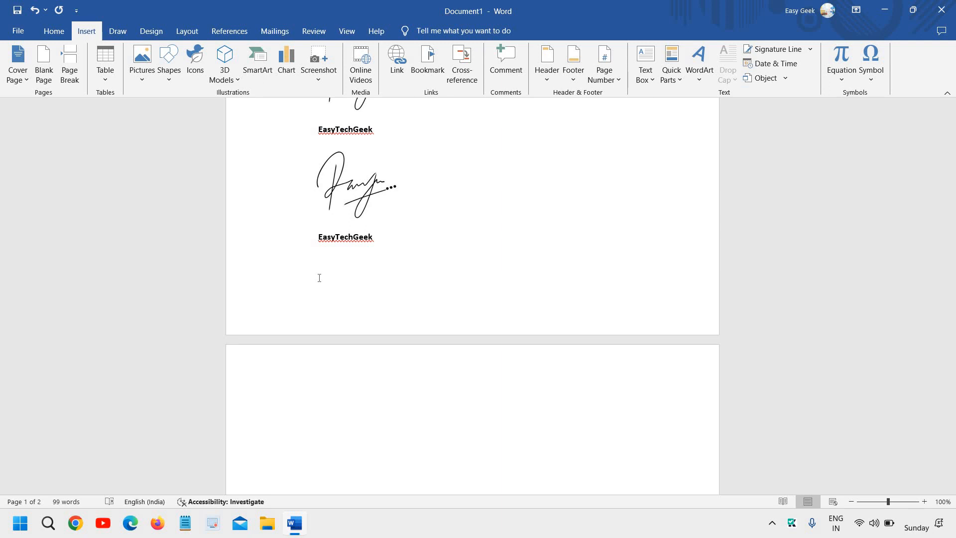
click(285, 259)
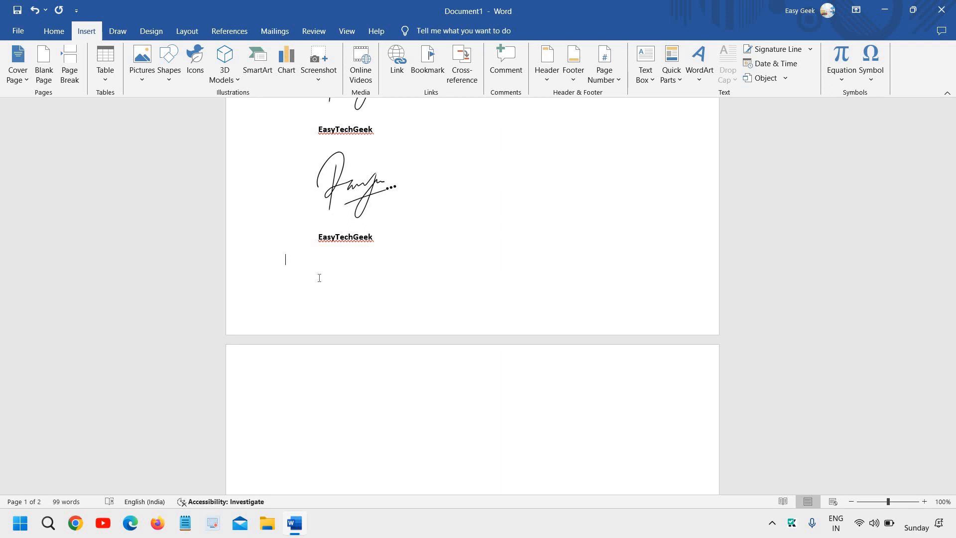